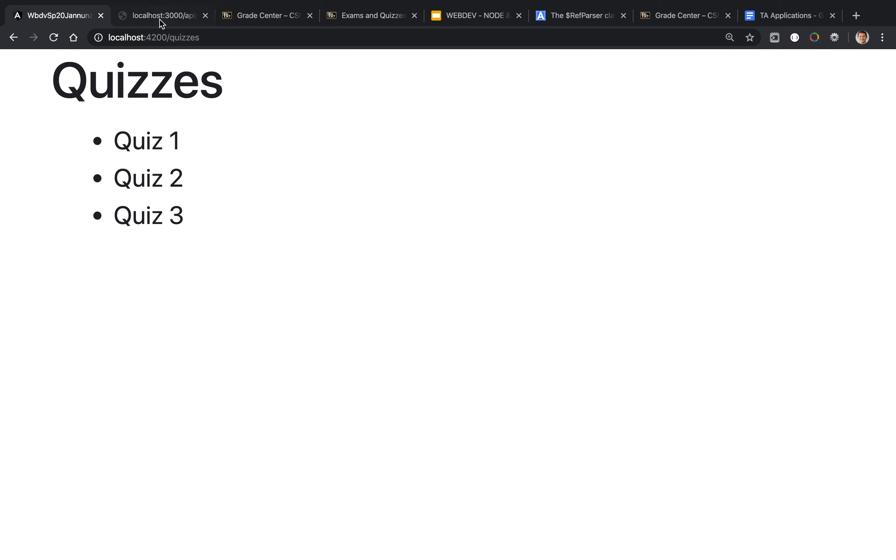
Switch to the code editor showing quizzes.component.html listing each quiz title
{"action": "left_click", "coordinate": [162, 15]}
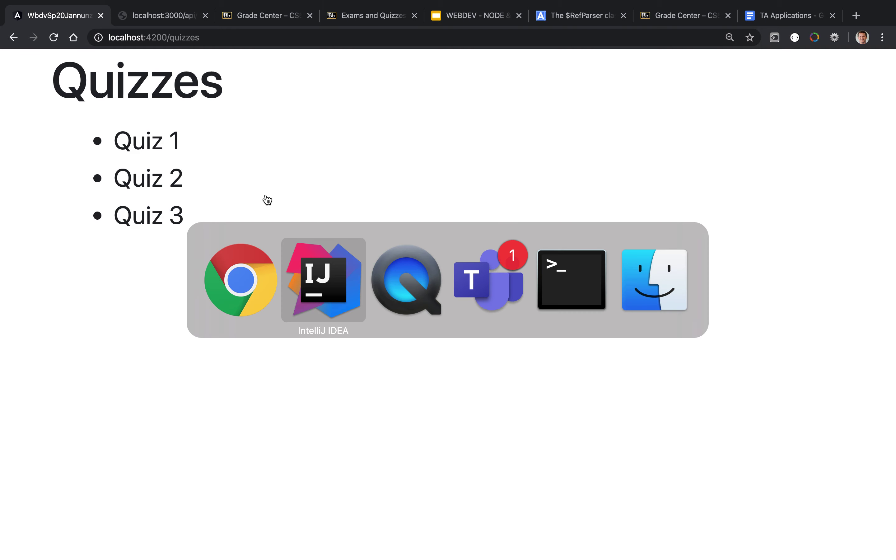
{"action": "left_click", "coordinate": [323, 280]}
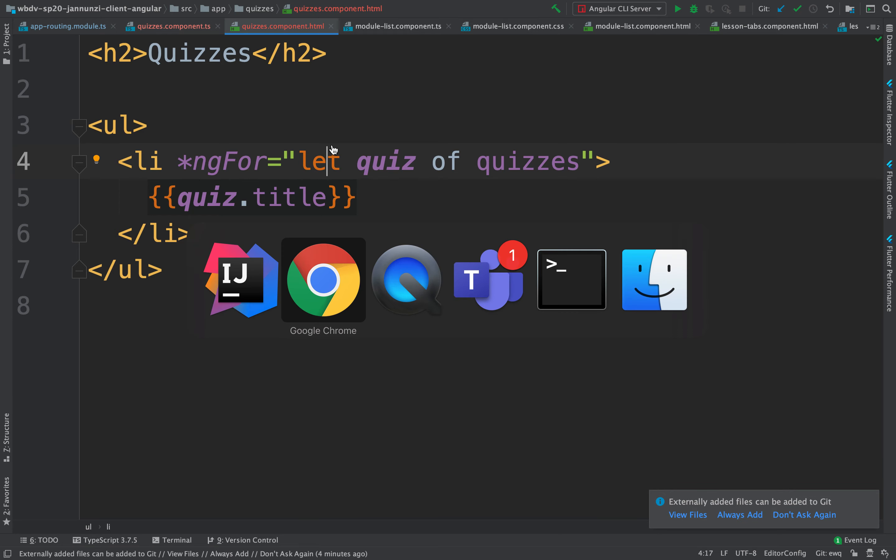
Run ng g c quiz in Terminal to scaffold the quiz component files
{"action": "left_click", "coordinate": [572, 279]}
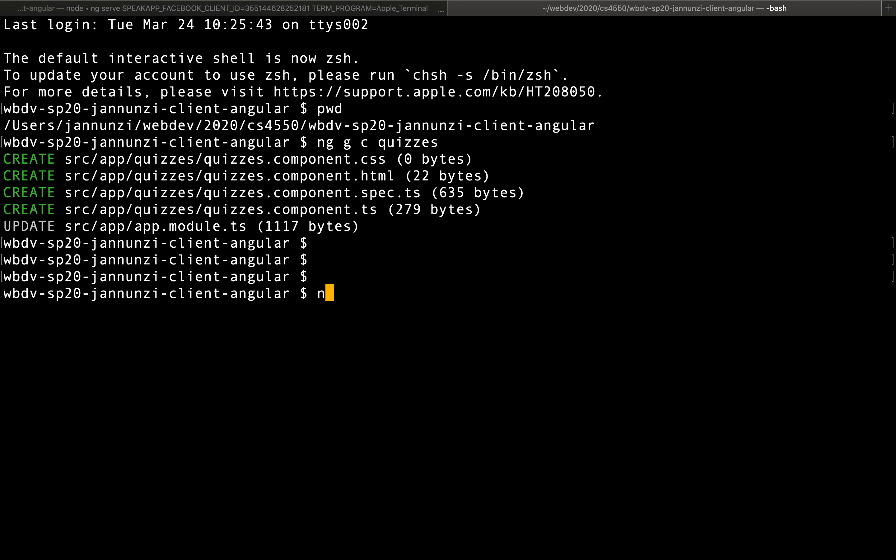
{"action": "type", "text": "g g c"}
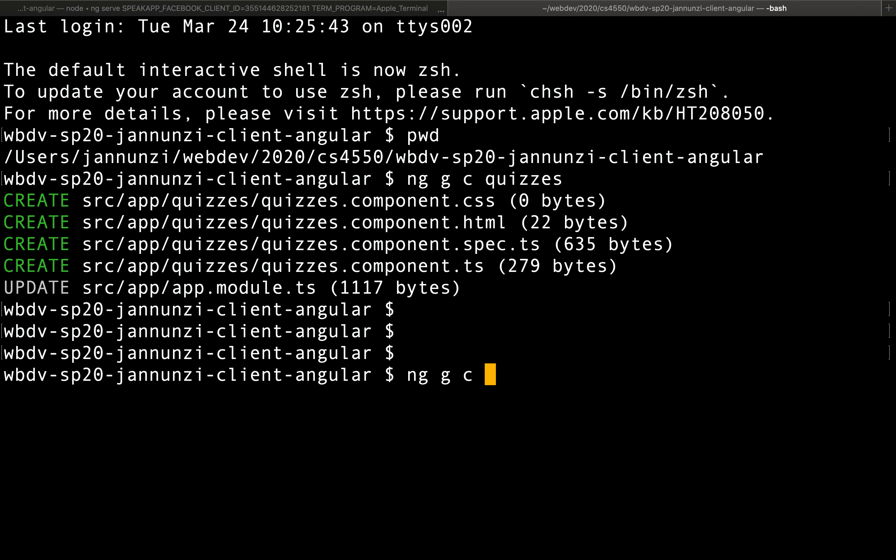
{"action": "type", "text": "quiz"}
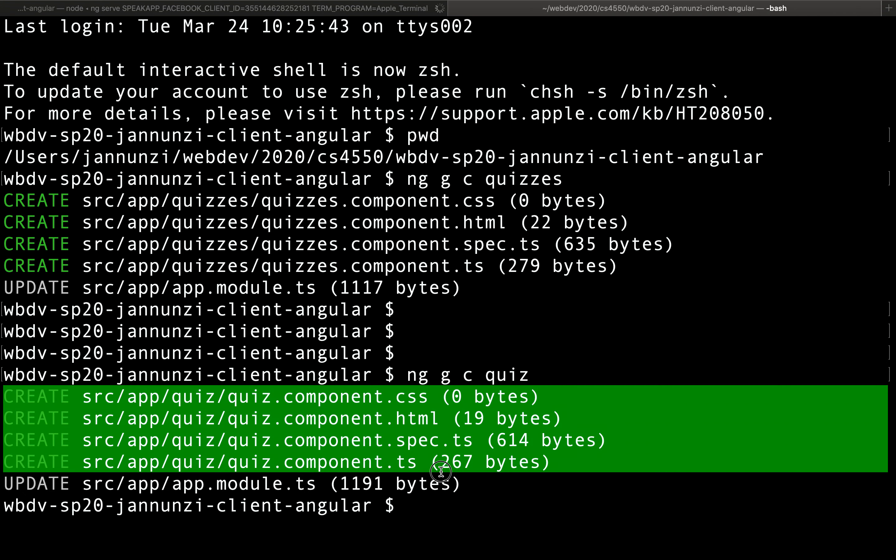
{"action": "key", "text": "Cmd+Tab"}
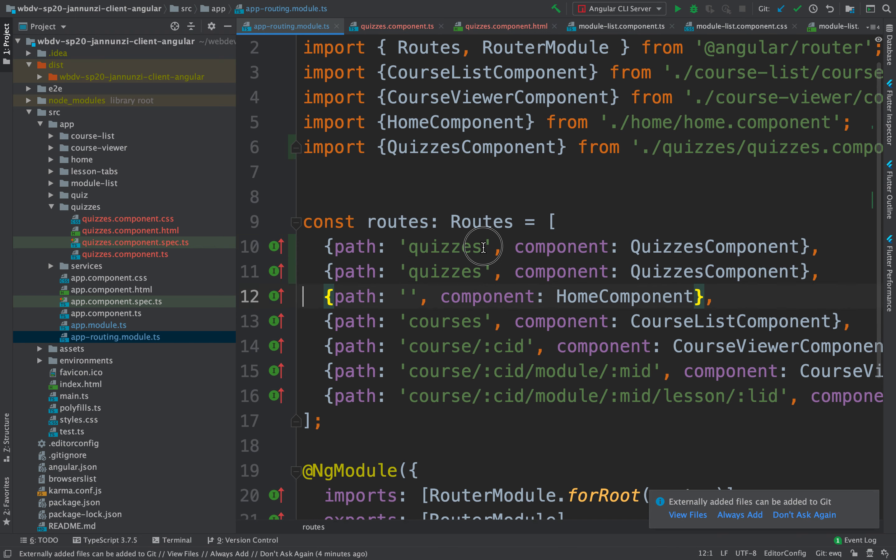
Route path 'quizzes/:quizId' to QuizComponent in app-routing.module.ts
{"action": "type", "text": "/:"}
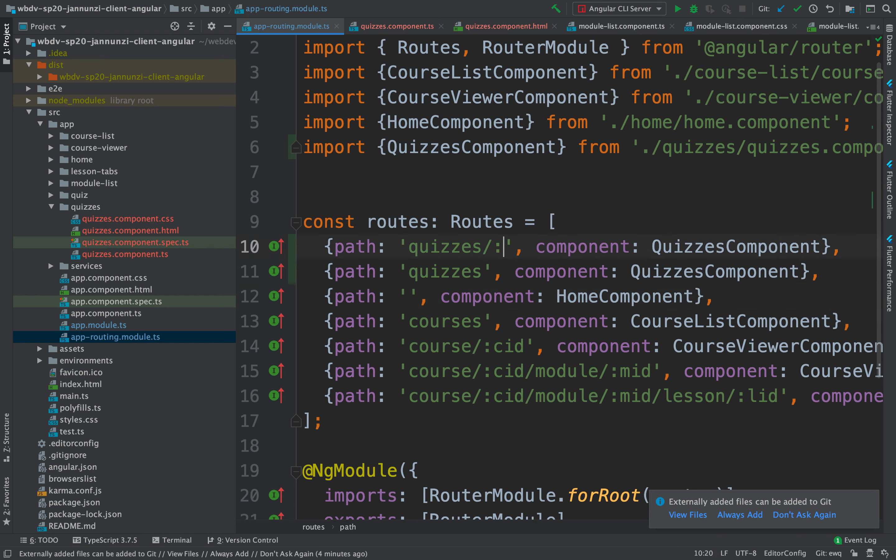
{"action": "type", "text": ":quizId"}
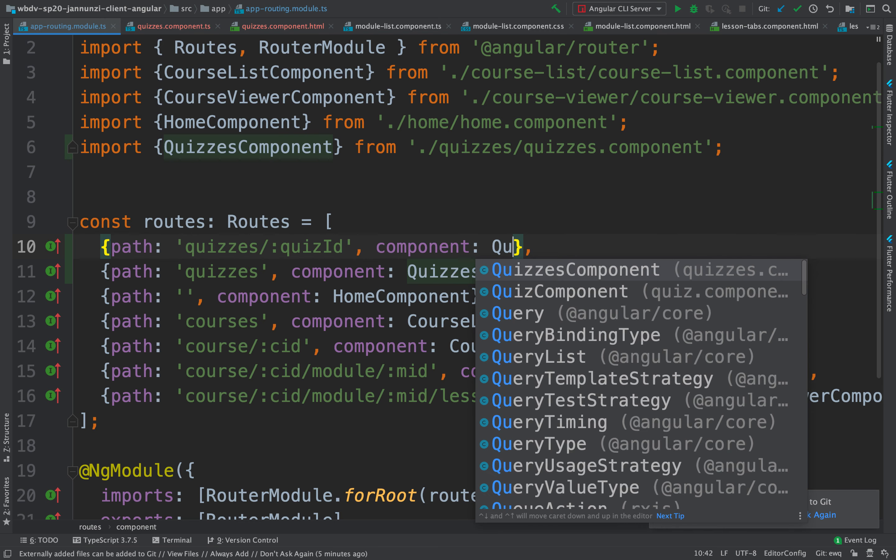
{"action": "left_click", "coordinate": [539, 291]}
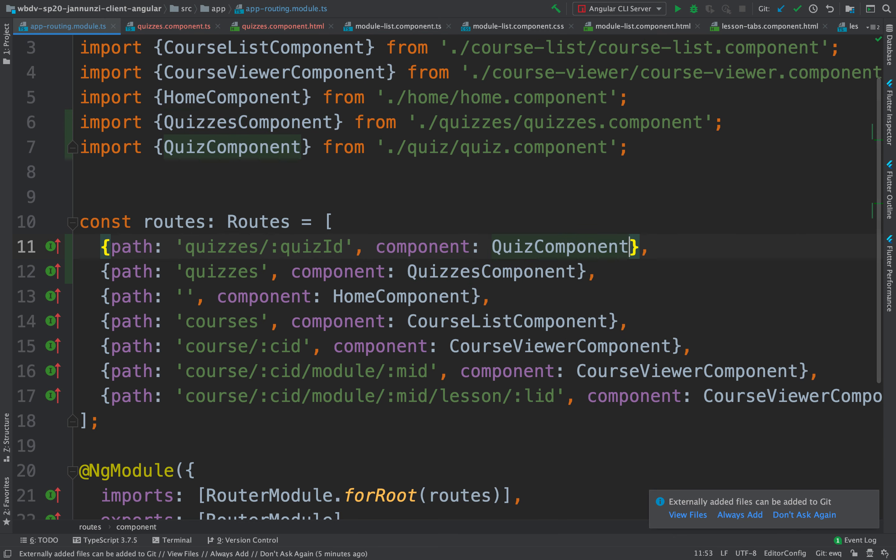
{"action": "key", "text": "cmd+tab"}
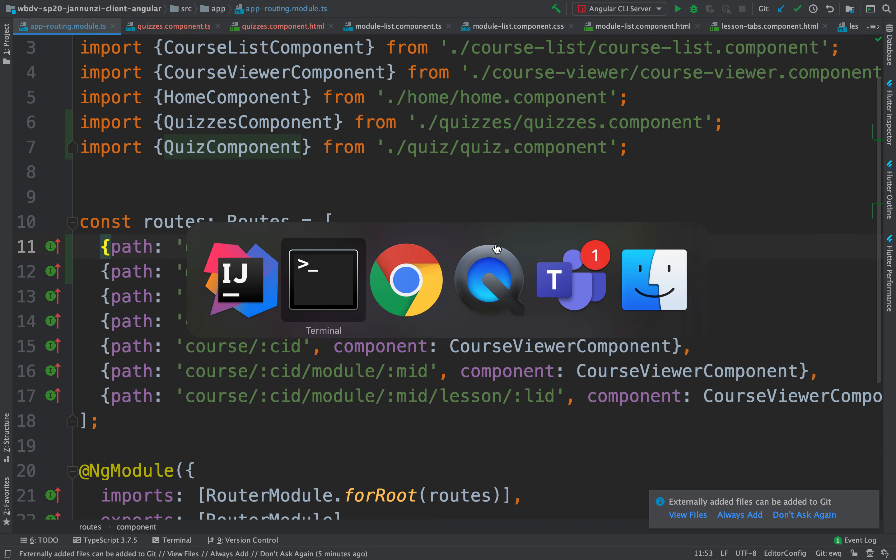
{"action": "left_click", "coordinate": [409, 280]}
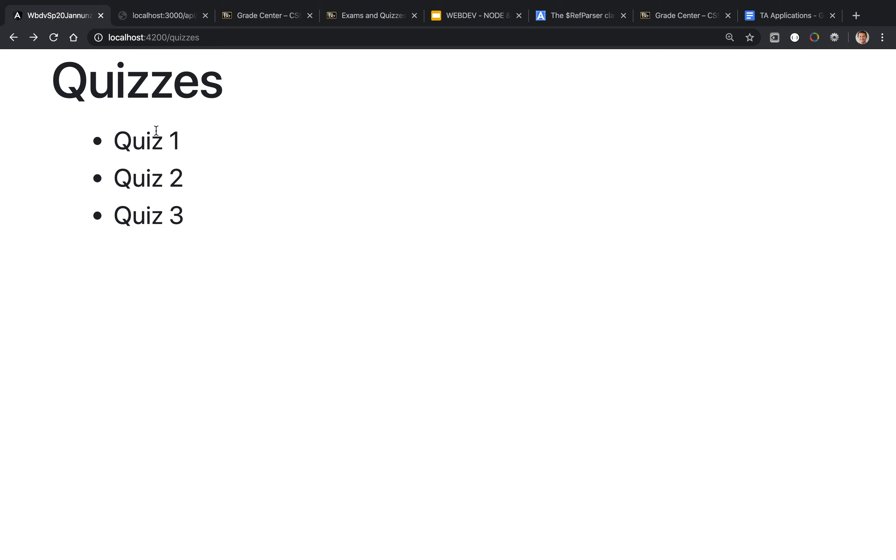
{"action": "mouse_move", "coordinate": [170, 215]}
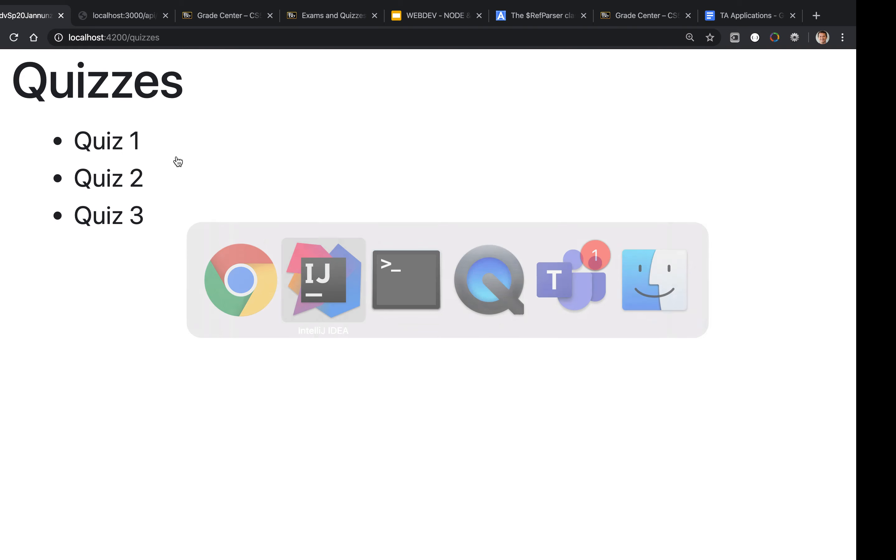
{"action": "left_click", "coordinate": [322, 280]}
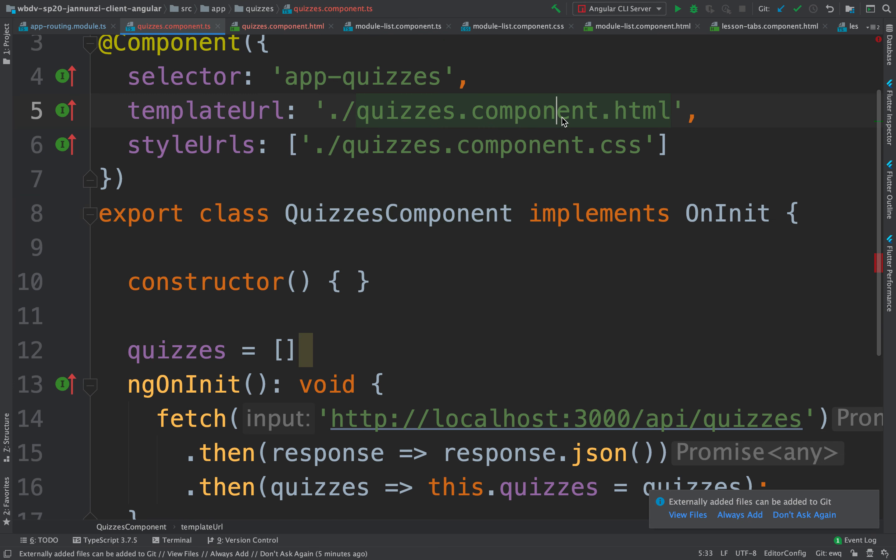
Wrap {{quiz.title}} in an <a></a> anchor in quizzes.component.html
{"action": "left_click", "coordinate": [280, 26]}
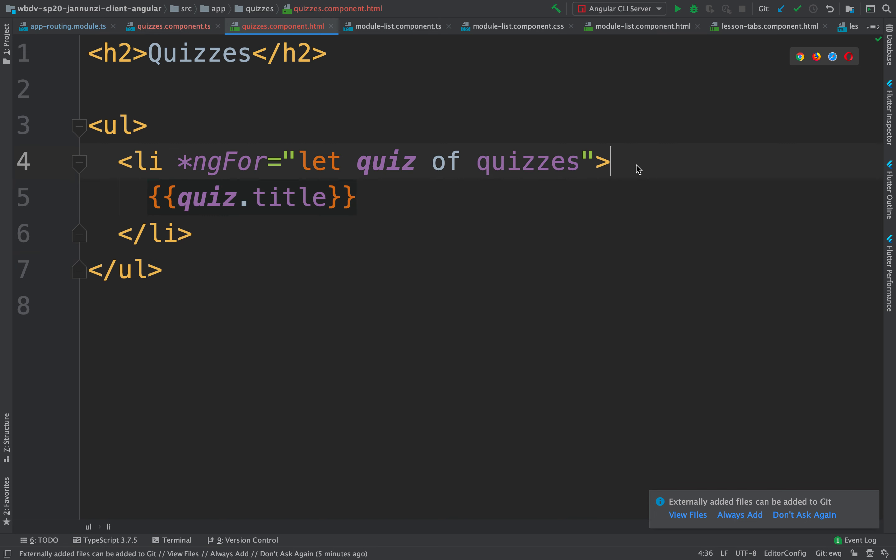
{"action": "type", "text": "<"}
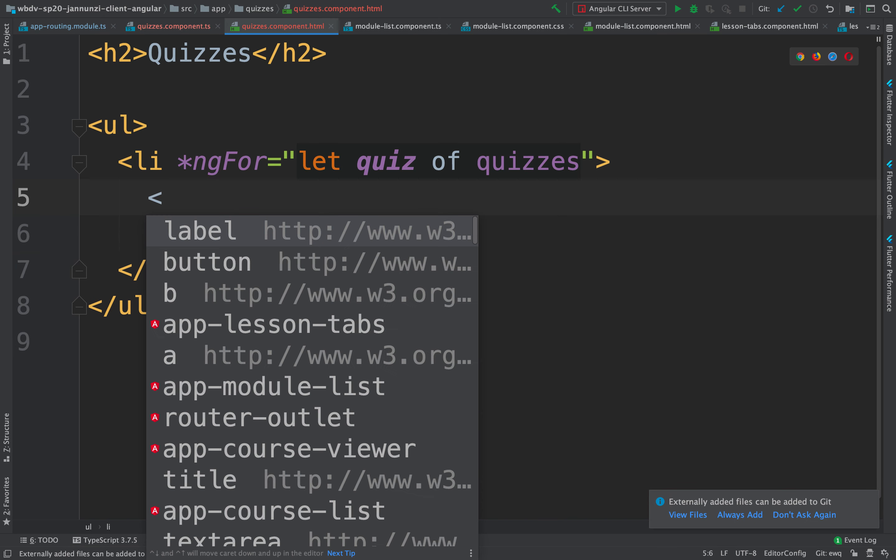
{"action": "type", "text": "{{quiz.title}}"}
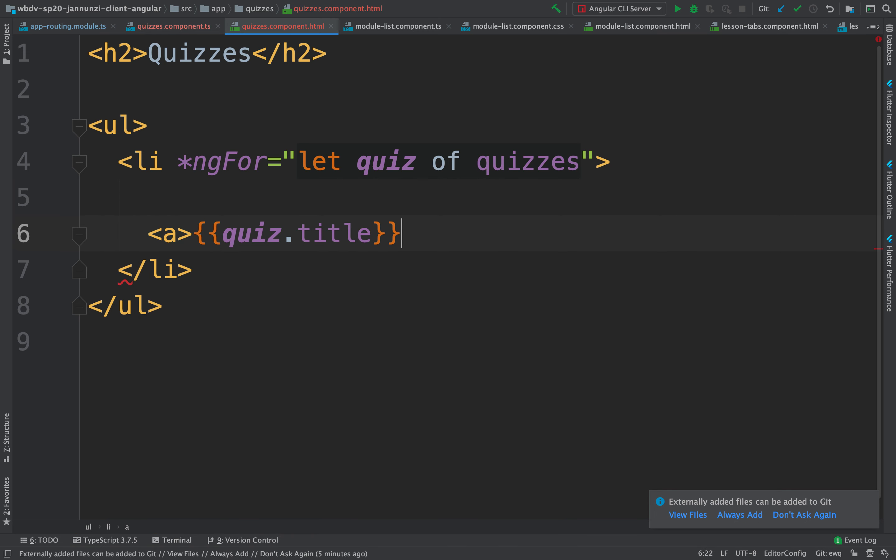
{"action": "type", "text": "</a>"}
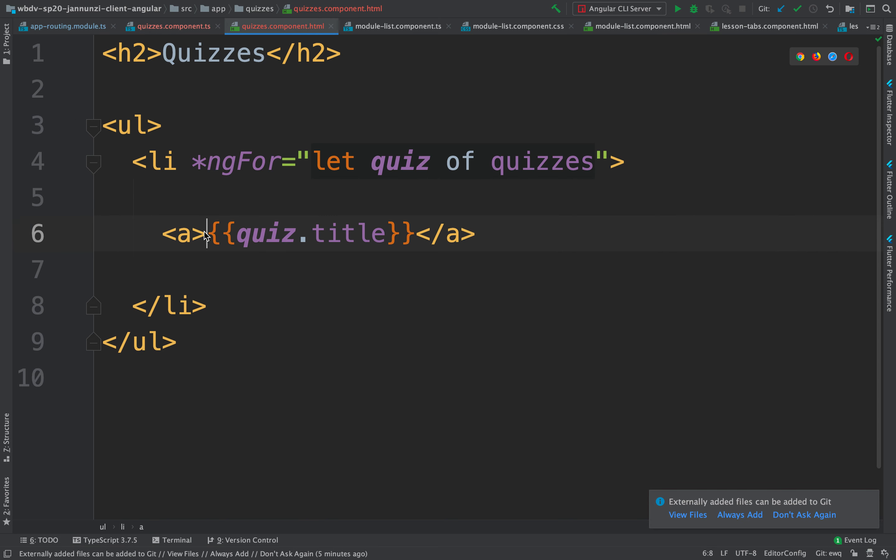
{"action": "key", "text": "Enter"}
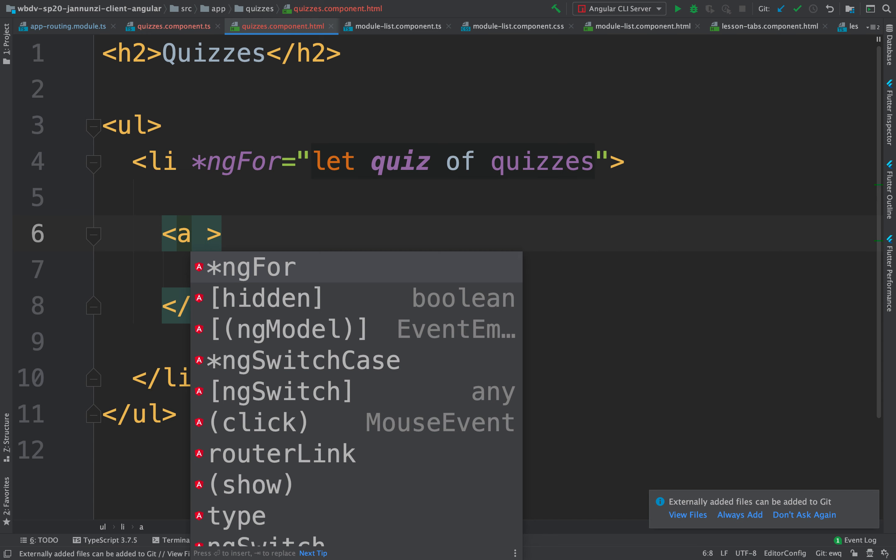
Add a routerLink attribute to the anchor, starting its path value
{"action": "type", "text": "routerLink=\""}
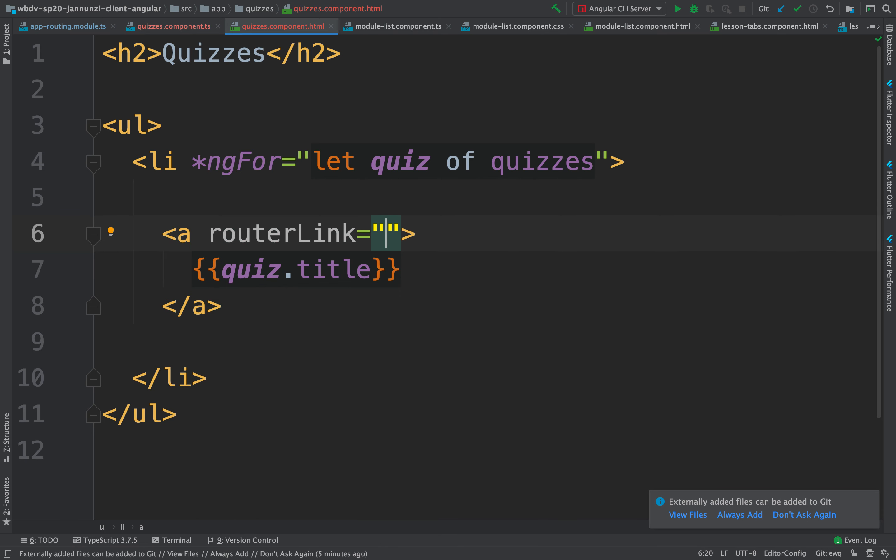
{"action": "type", "text": "/"}
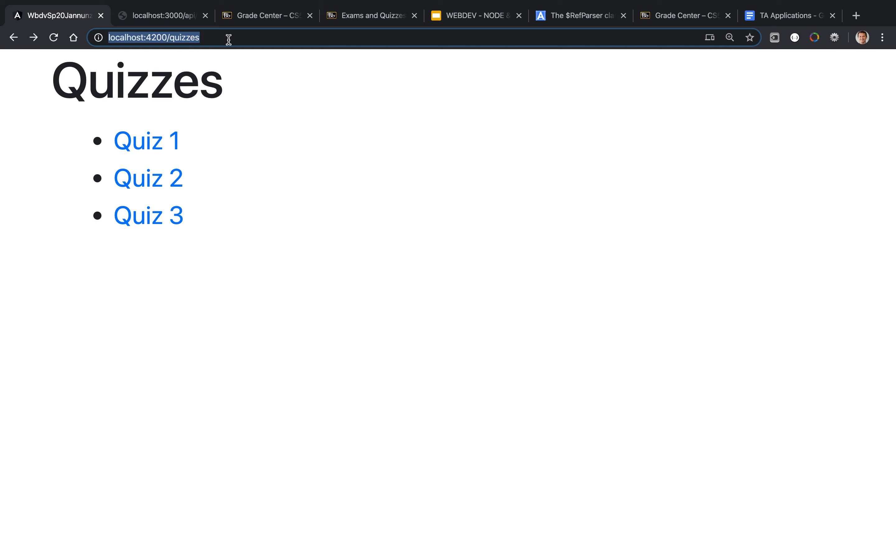
{"action": "type", "text": "/234"}
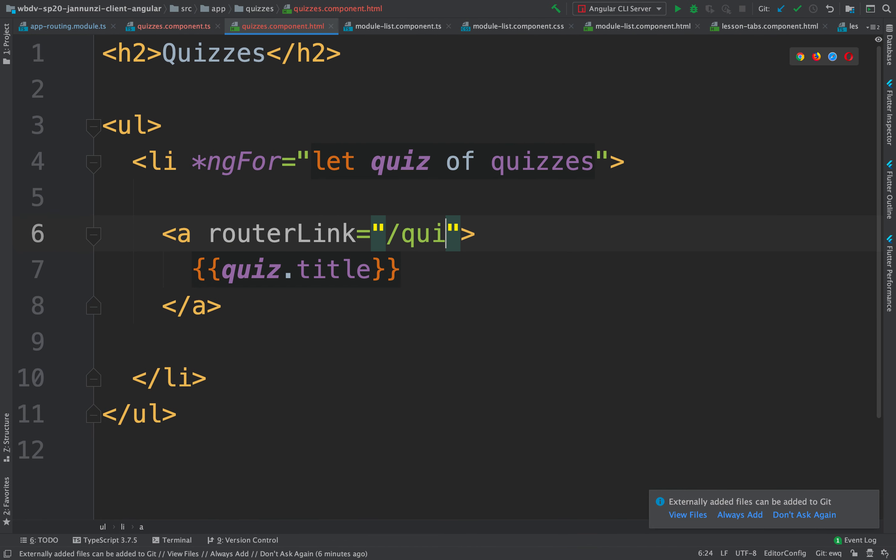
Set routerLink to "/quizzes/{{quiz.id}}" so each link carries its quiz id
{"action": "type", "text": "zzes/{{"}
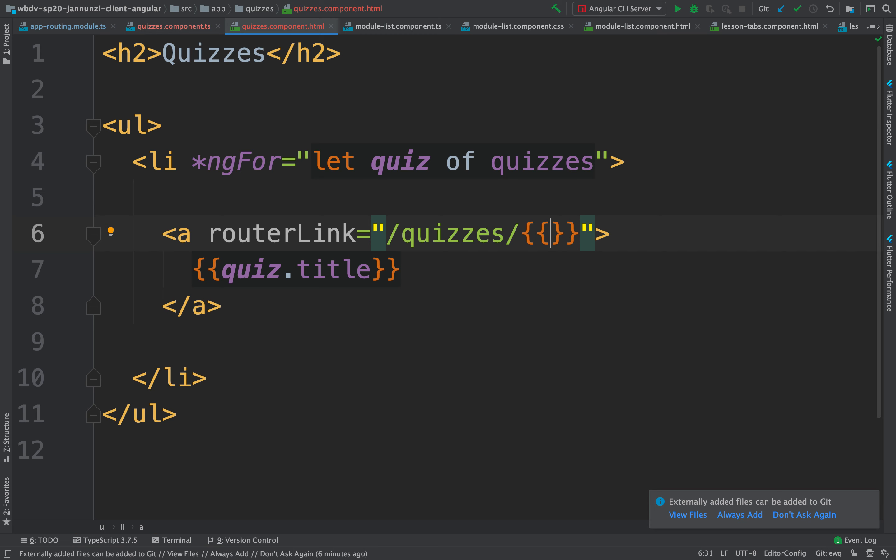
{"action": "type", "text": "quiz._"}
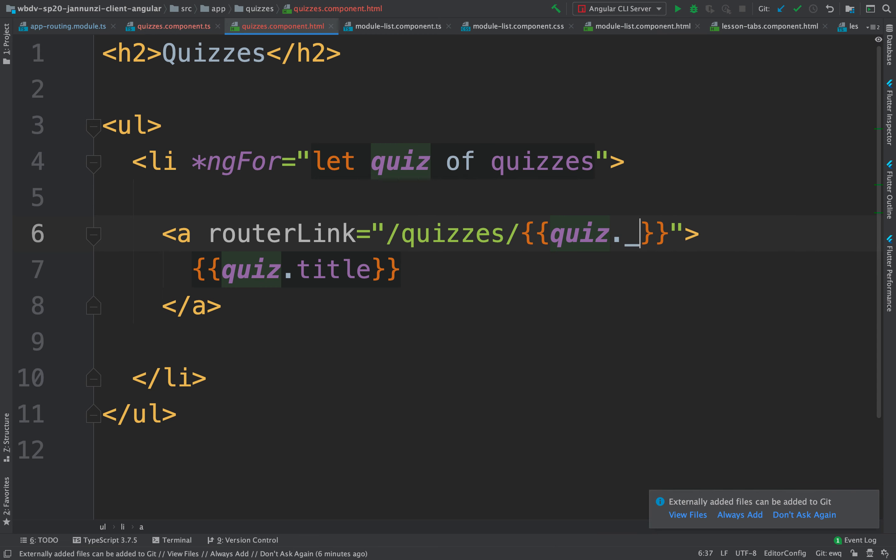
{"action": "type", "text": "id"}
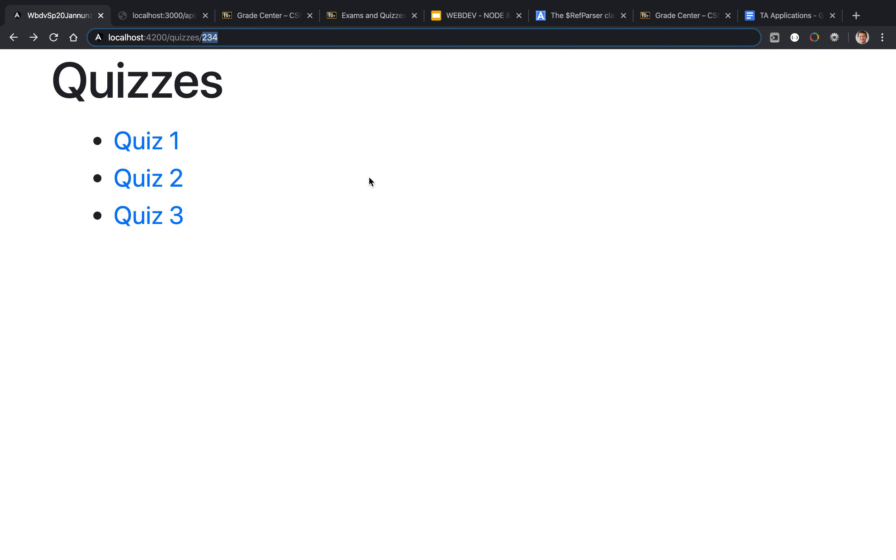
{"action": "mouse_move", "coordinate": [144, 148]}
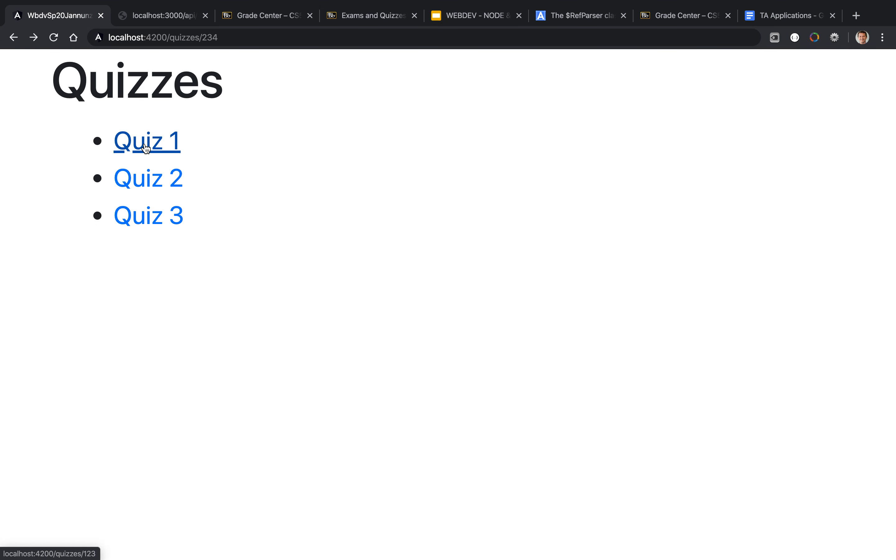
{"action": "mouse_move", "coordinate": [47, 555]}
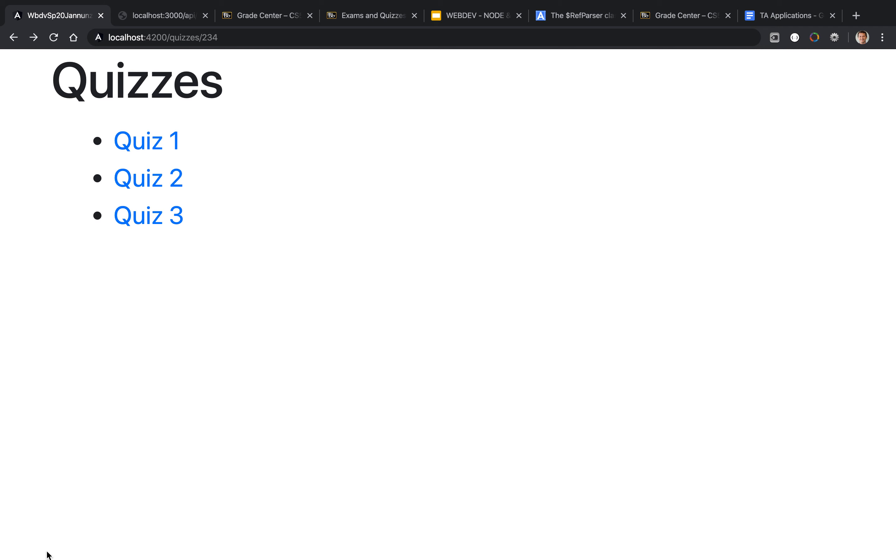
{"action": "mouse_move", "coordinate": [152, 143]}
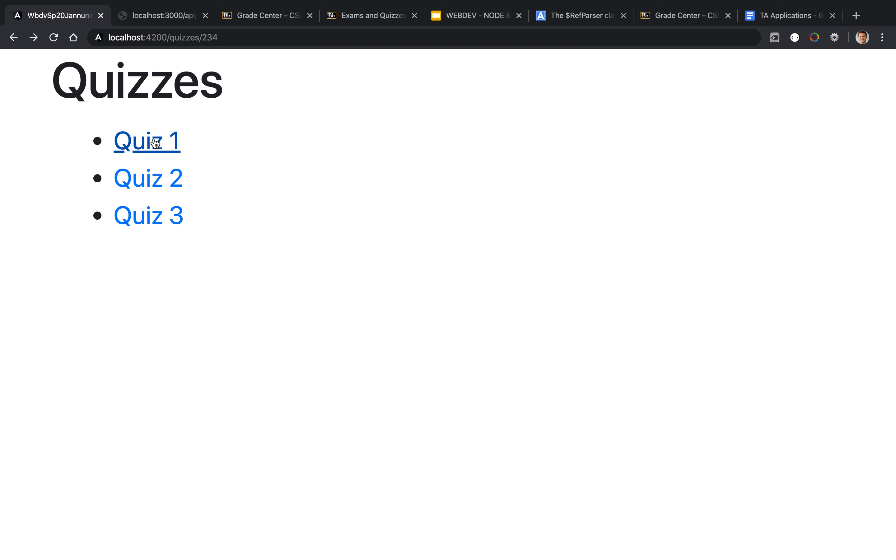
{"action": "mouse_move", "coordinate": [152, 144]}
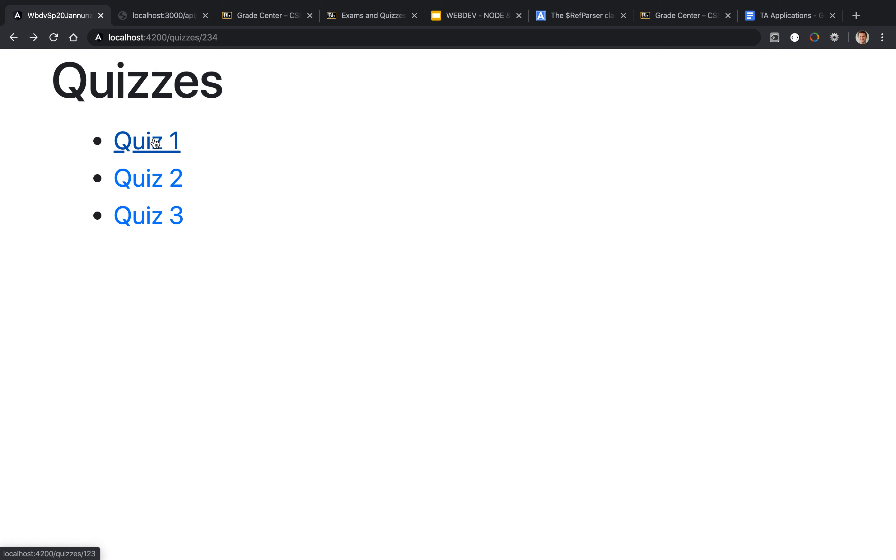
{"action": "mouse_move", "coordinate": [166, 188]}
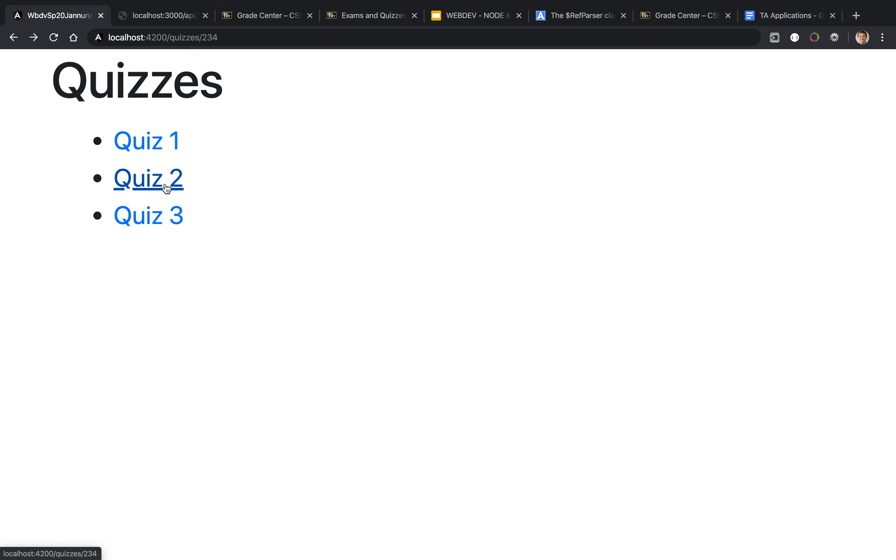
Follow the Quiz 1 link in Chrome to /quizzes/123 showing "quiz works!"
{"action": "left_click", "coordinate": [148, 179]}
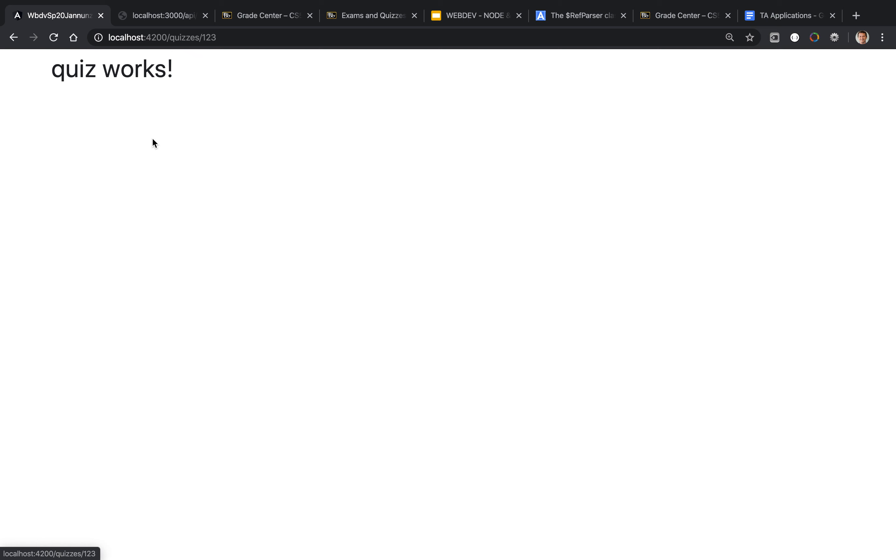